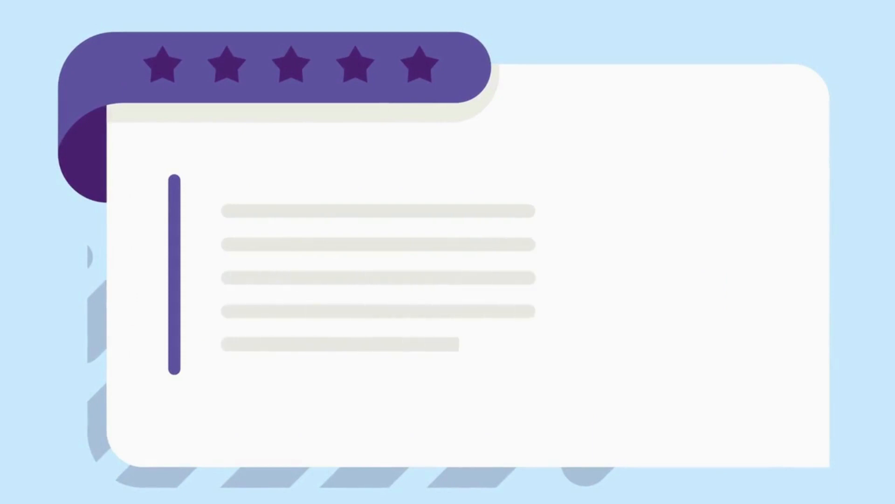
# Play the timeline until the first two of five rating stars fill in yellow.
pyautogui.click(226, 62)
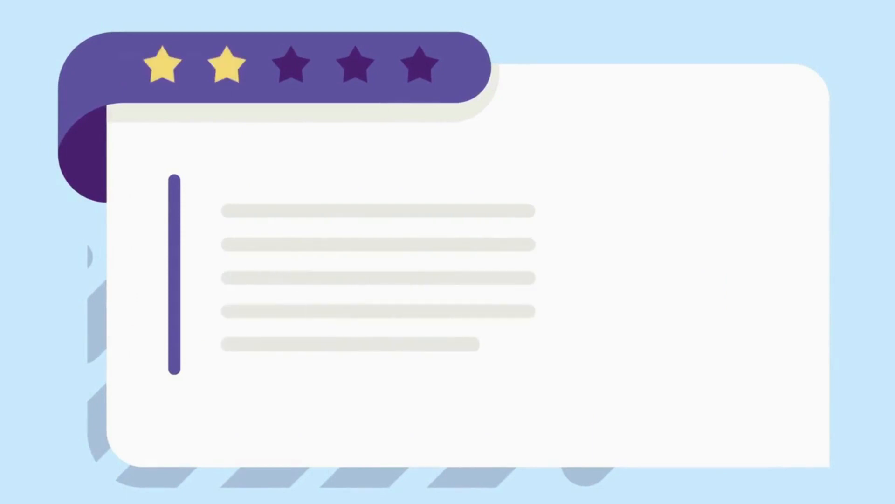